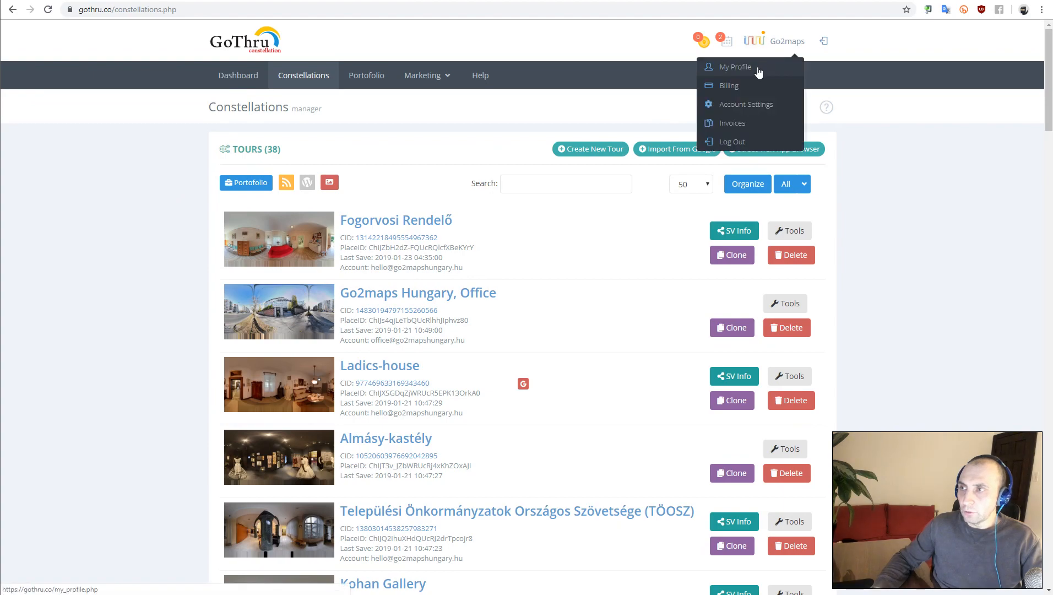
# - On My Profile, make the second linked Street View account the active one
pyautogui.click(737, 67)
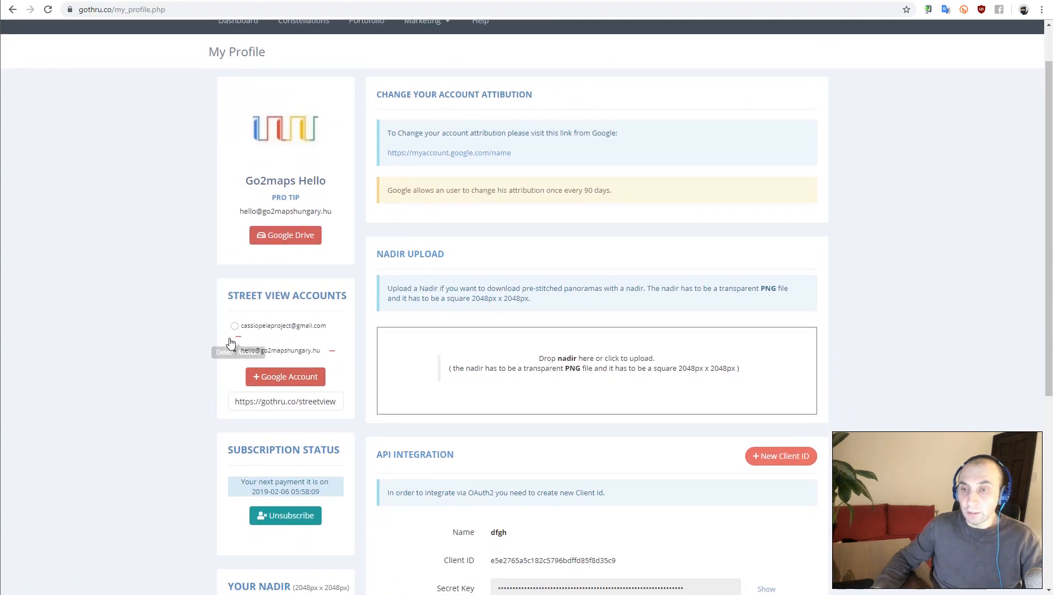
pyautogui.click(234, 350)
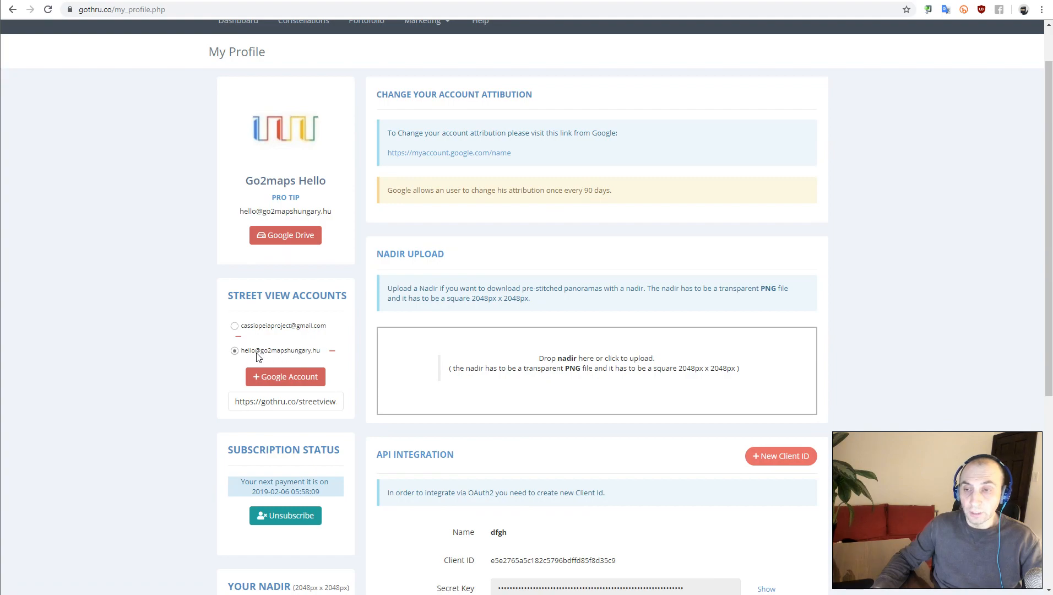
pyautogui.moveTo(285, 362)
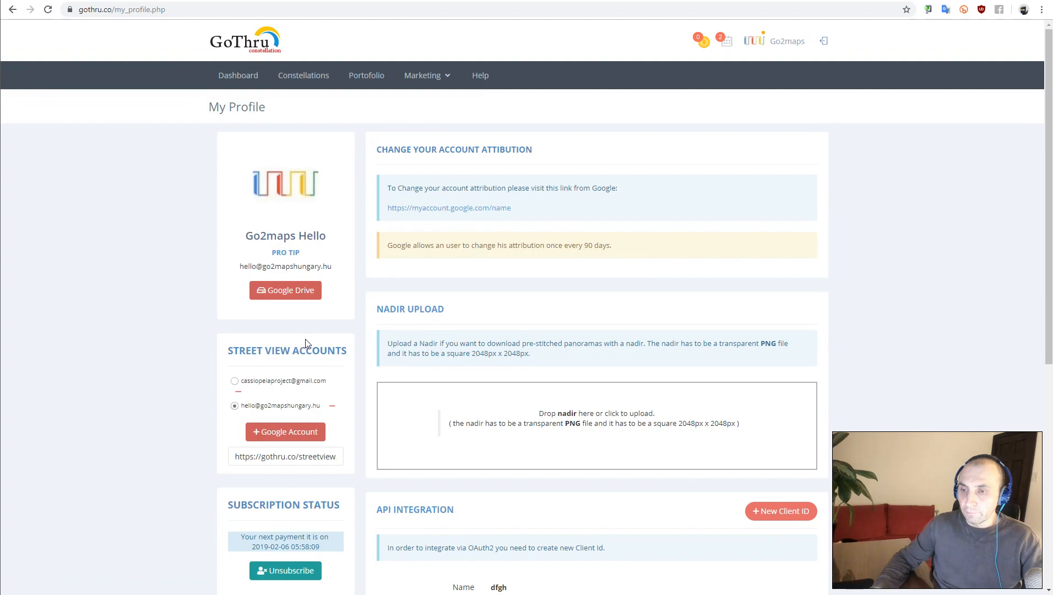
pyautogui.click(787, 41)
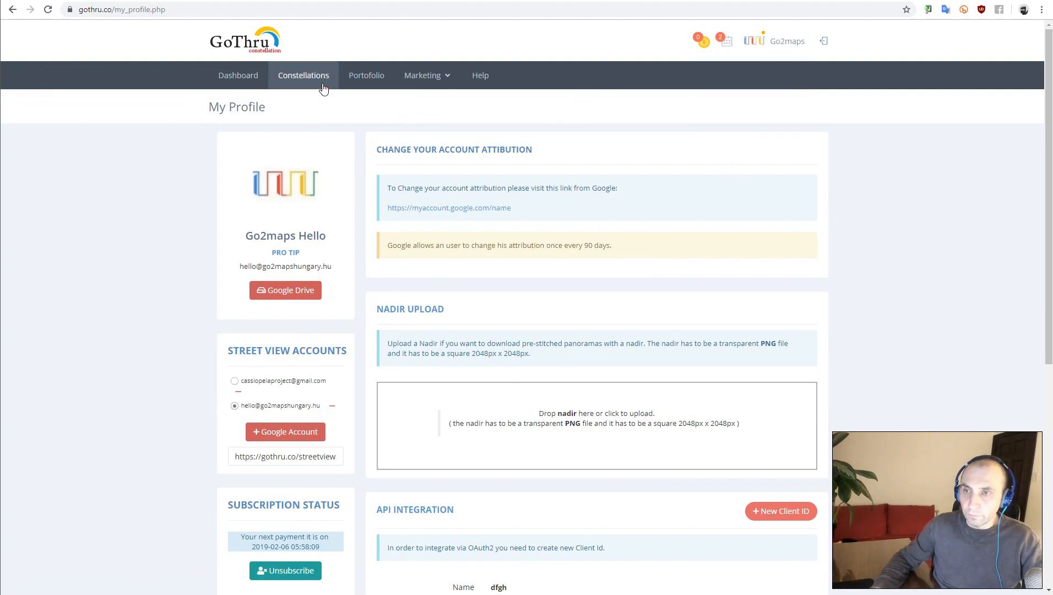
# - From Constellations, import the 'Új Buda Center Líra Könyváruház' tour from Google by business search
pyautogui.click(303, 75)
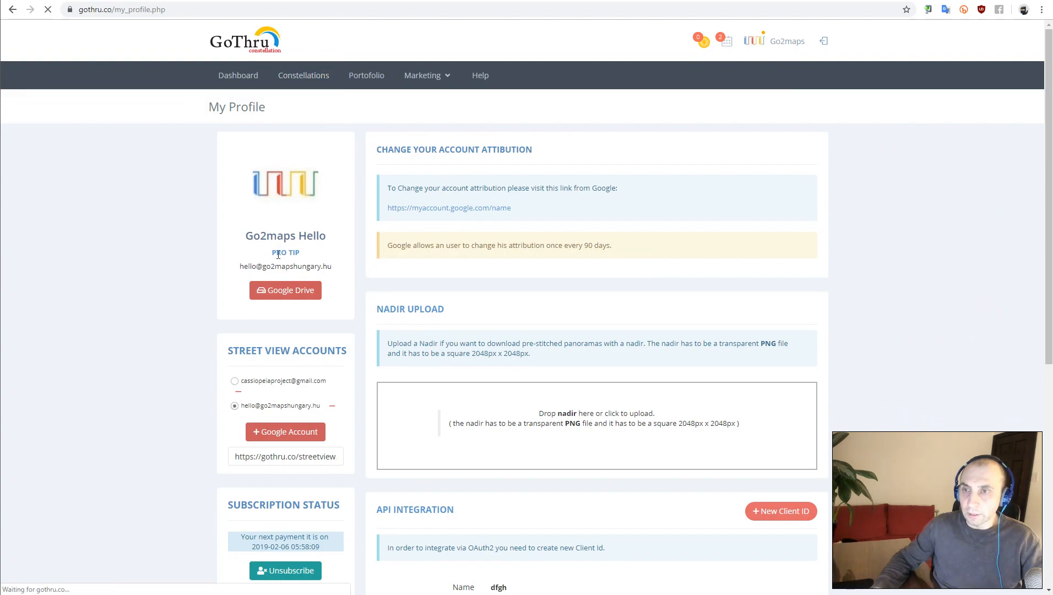
pyautogui.click(303, 74)
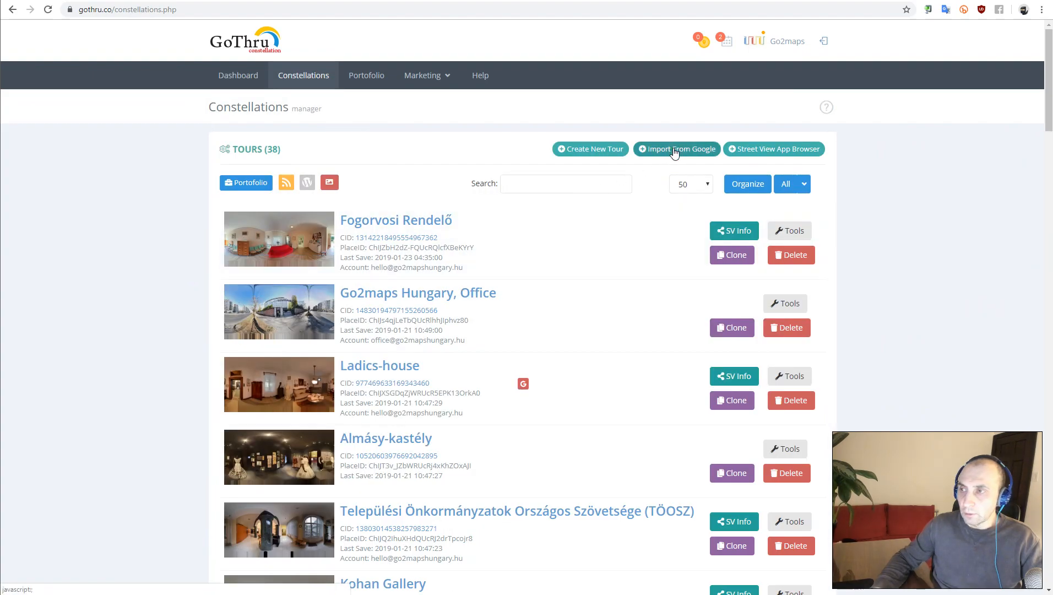
pyautogui.click(676, 149)
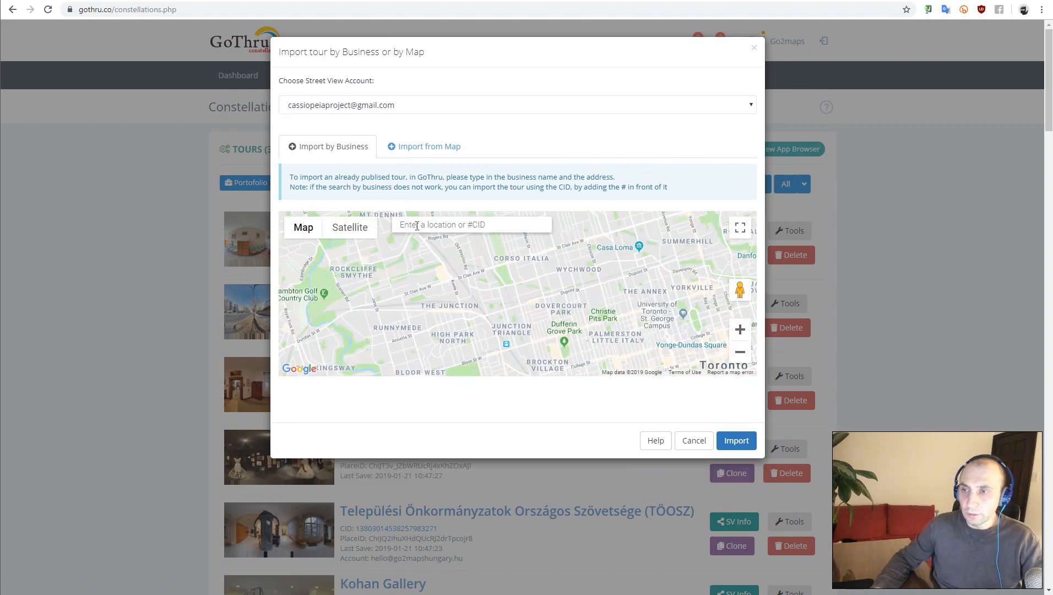
pyautogui.write('Új Buda Center Líra Könyváruház')
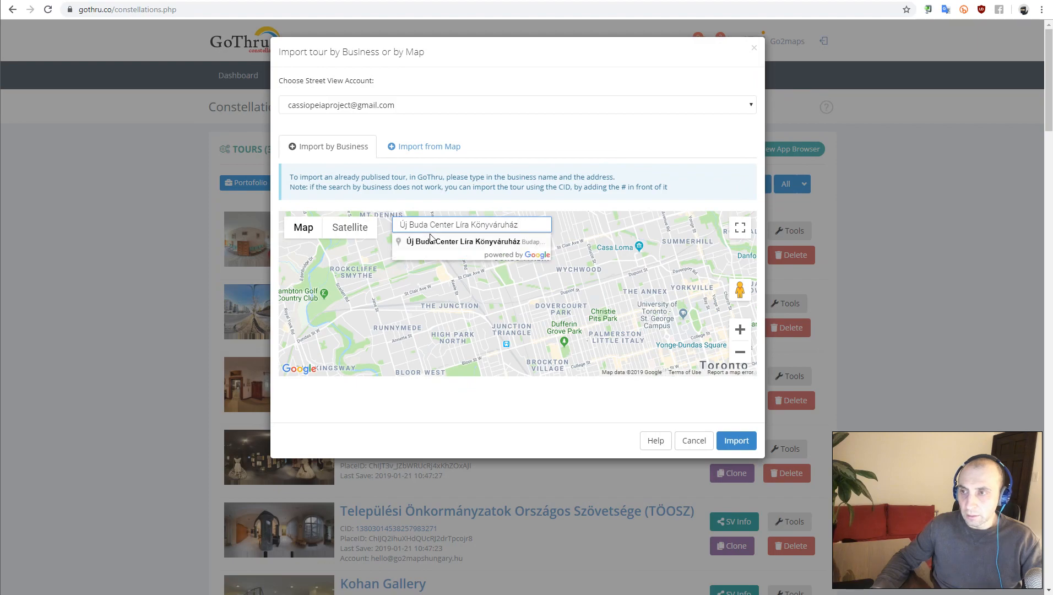
pyautogui.click(472, 242)
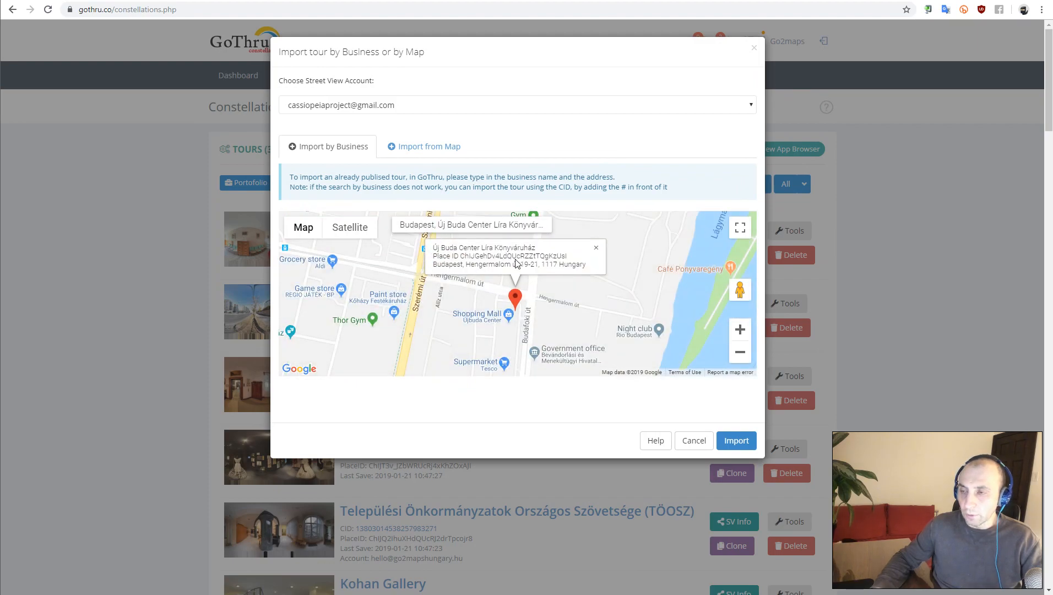
pyautogui.click(736, 440)
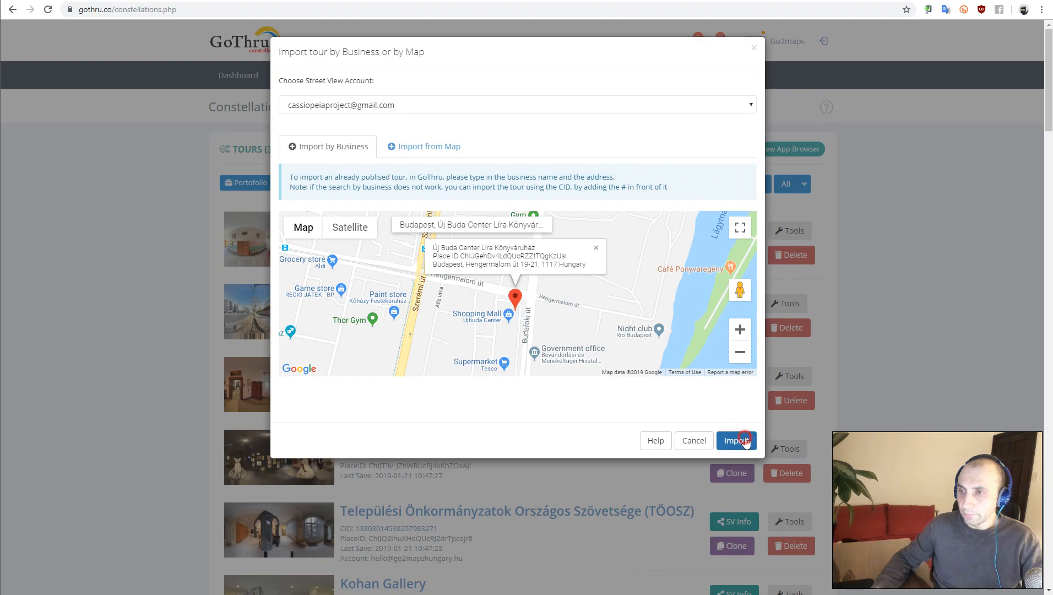
pyautogui.click(736, 441)
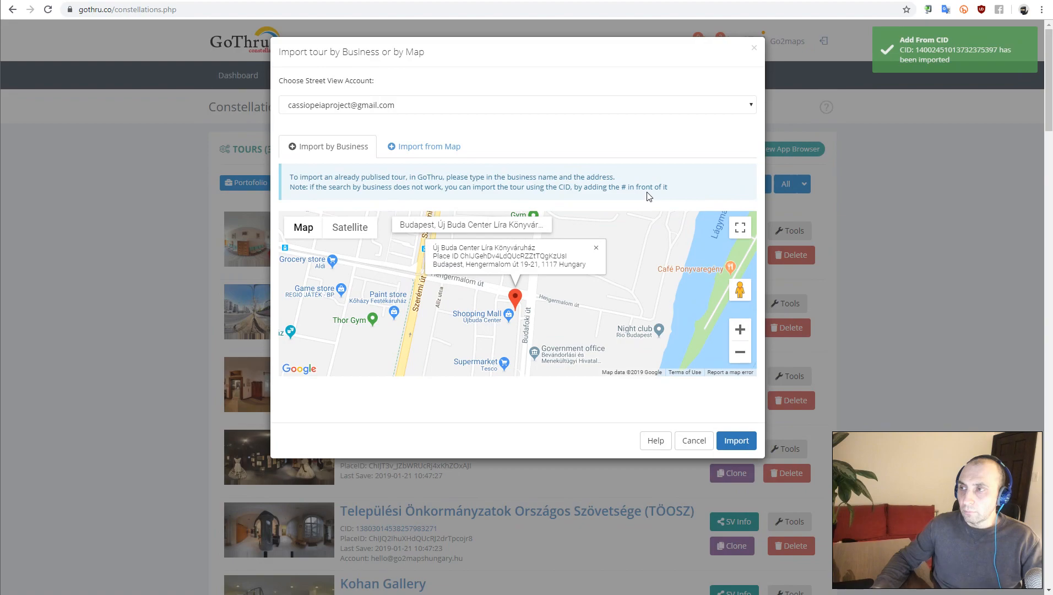
pyautogui.moveTo(757, 86)
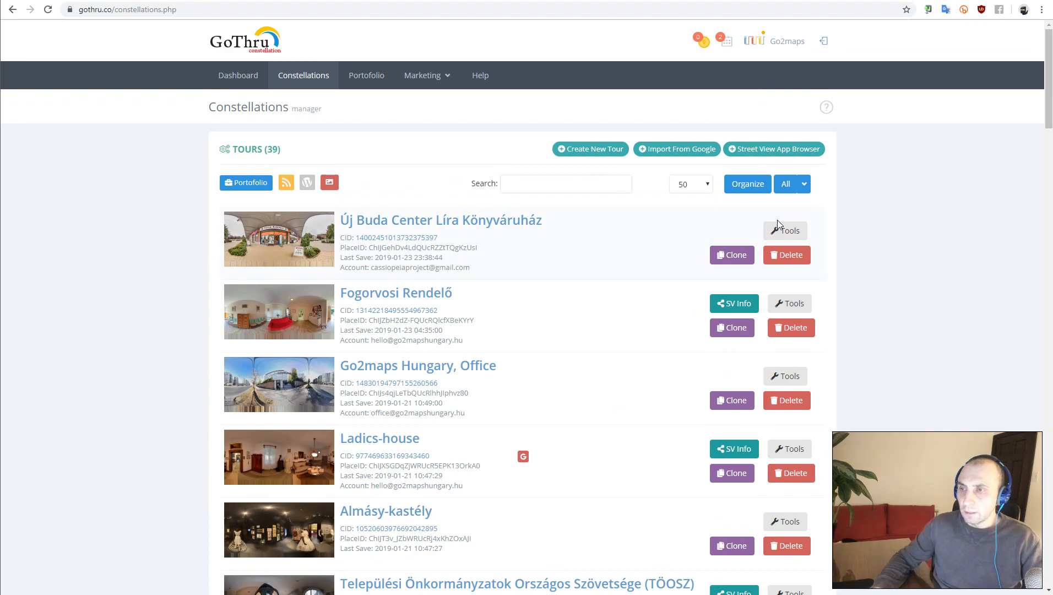
# - From the new tour's Tools page, start importing its panoramas
pyautogui.click(784, 230)
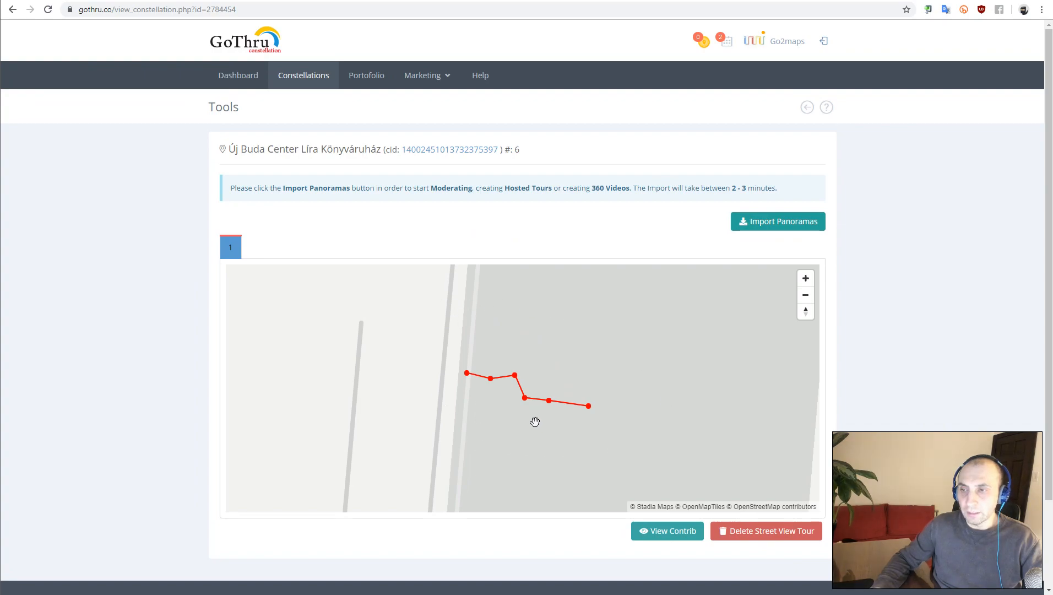
pyautogui.moveTo(527, 364)
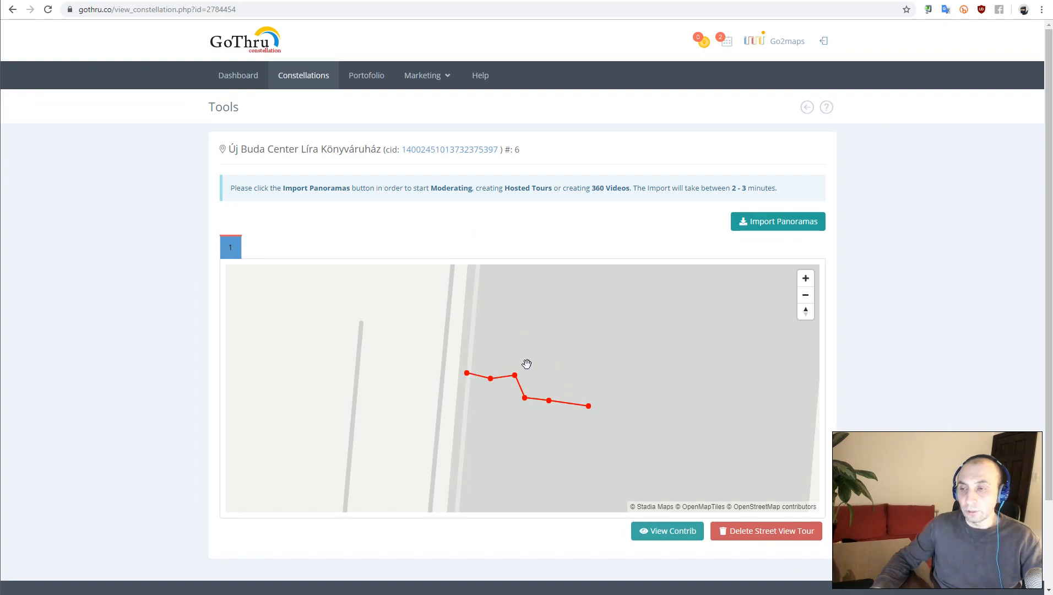
pyautogui.moveTo(777, 236)
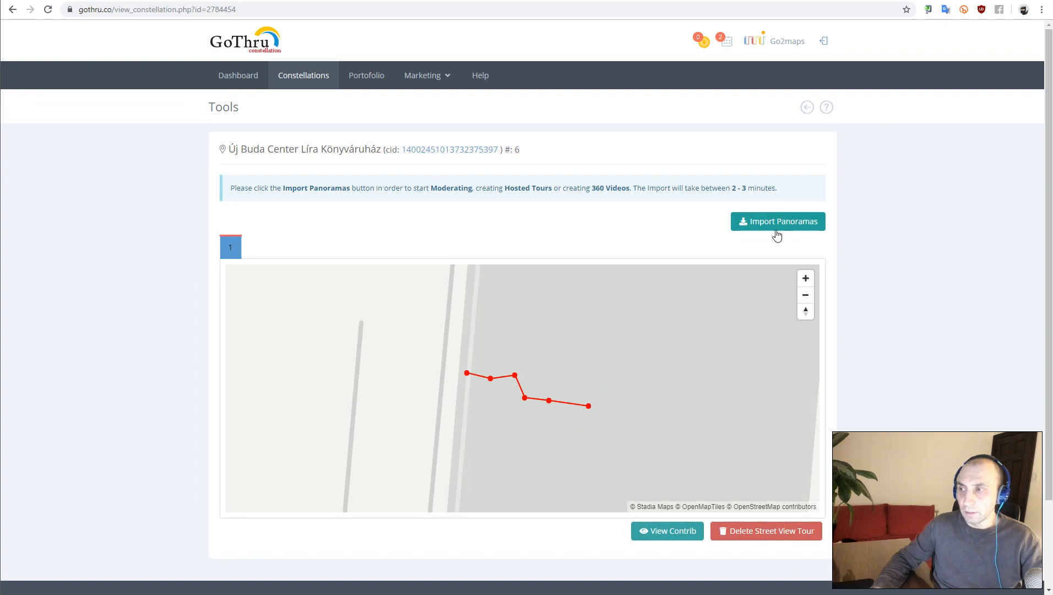
pyautogui.moveTo(576, 372)
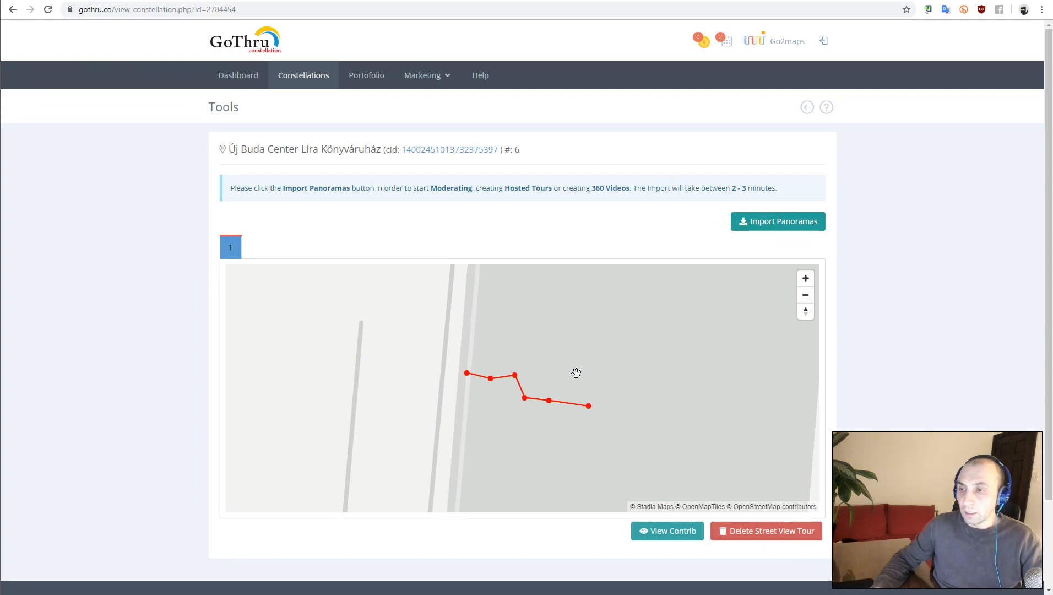
pyautogui.moveTo(772, 263)
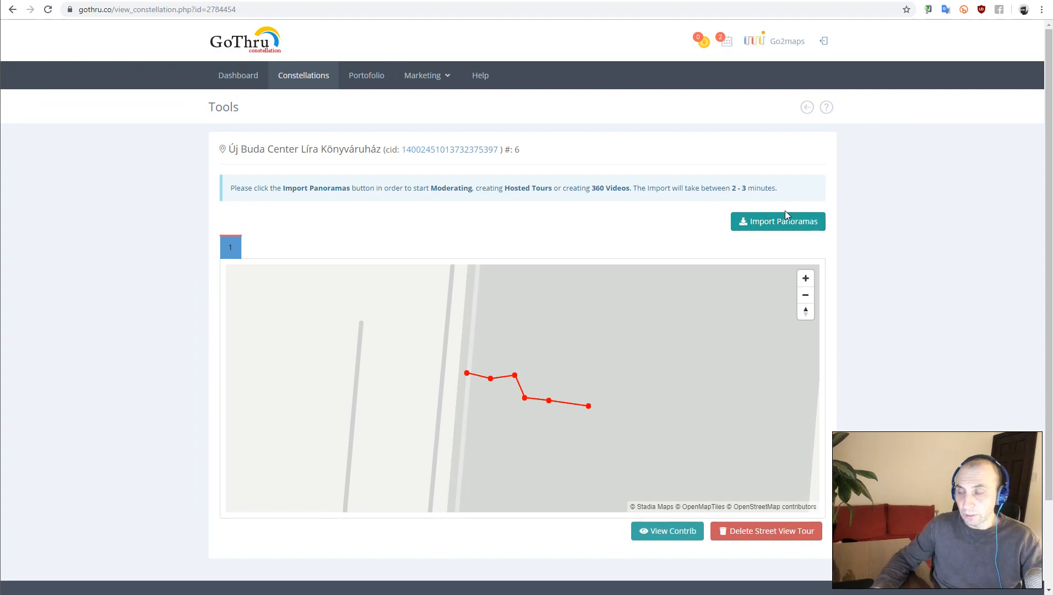
pyautogui.click(777, 220)
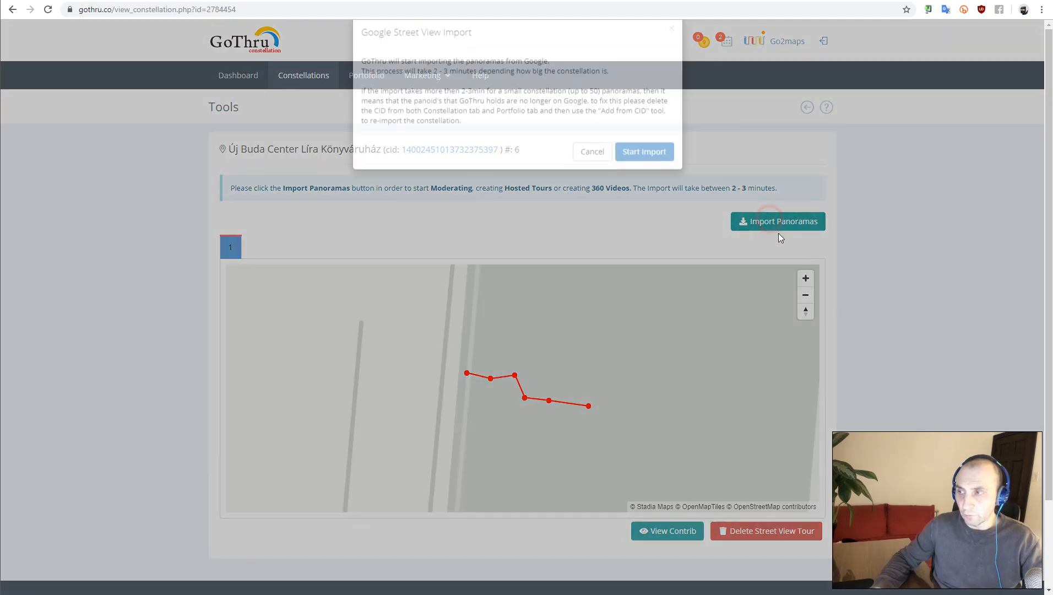
pyautogui.click(643, 151)
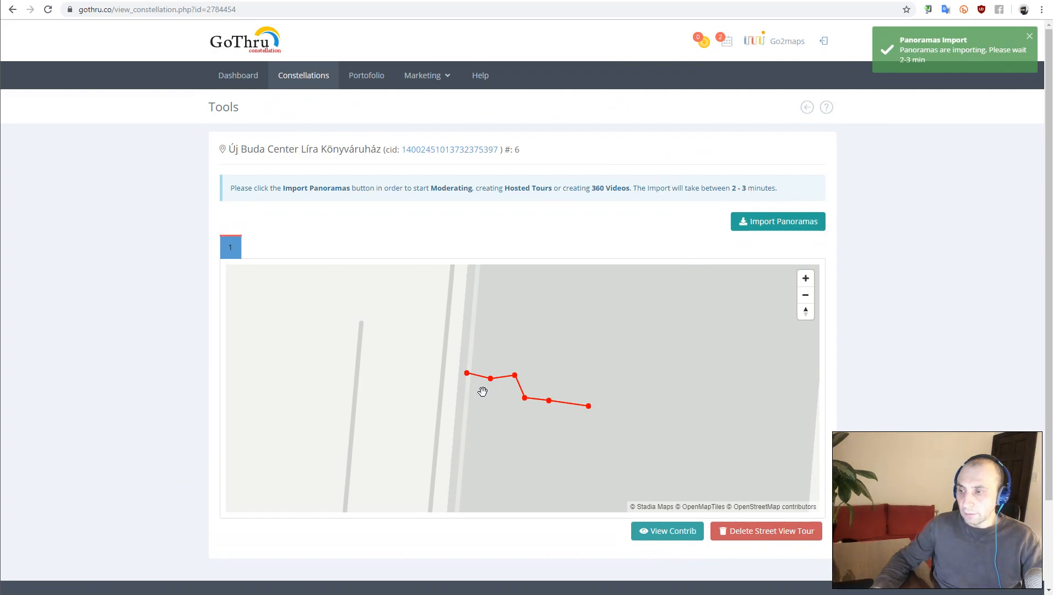
pyautogui.moveTo(857, 221)
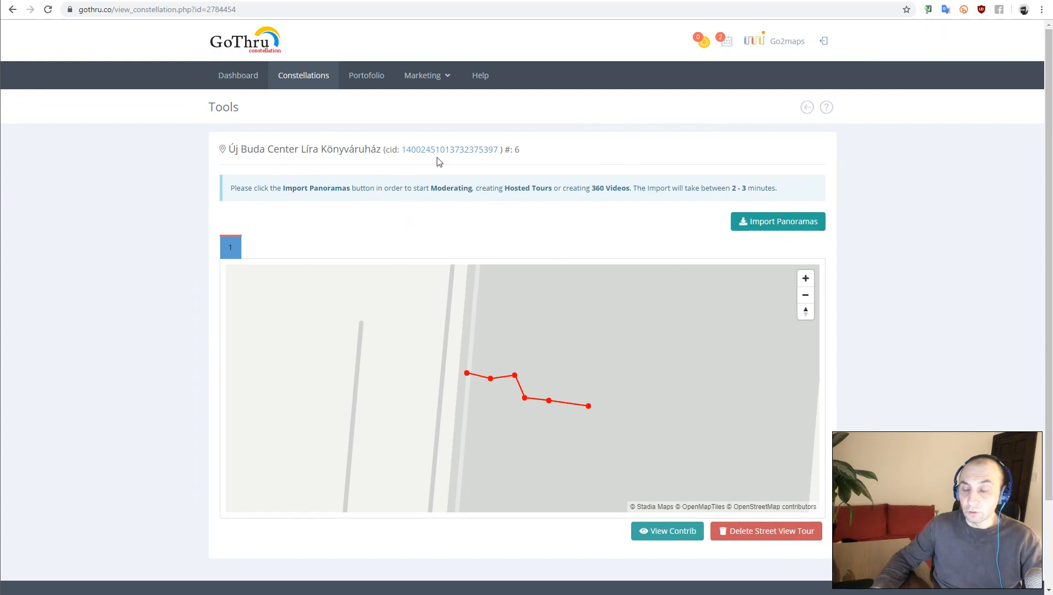
pyautogui.moveTo(572, 137)
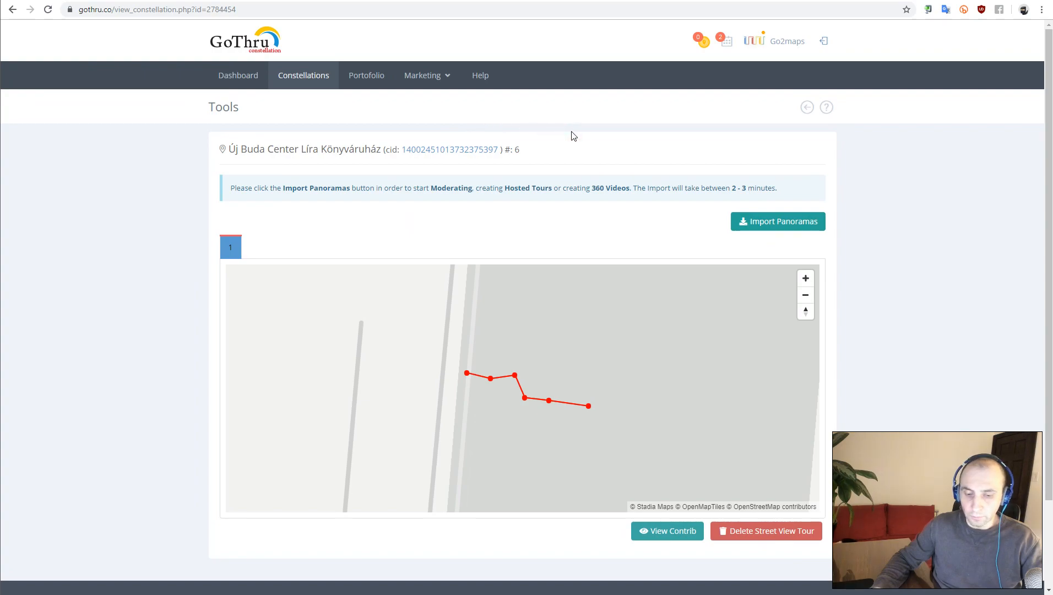
# - Delete the tour's existing Google Street View version and confirm the deletion
pyautogui.click(777, 221)
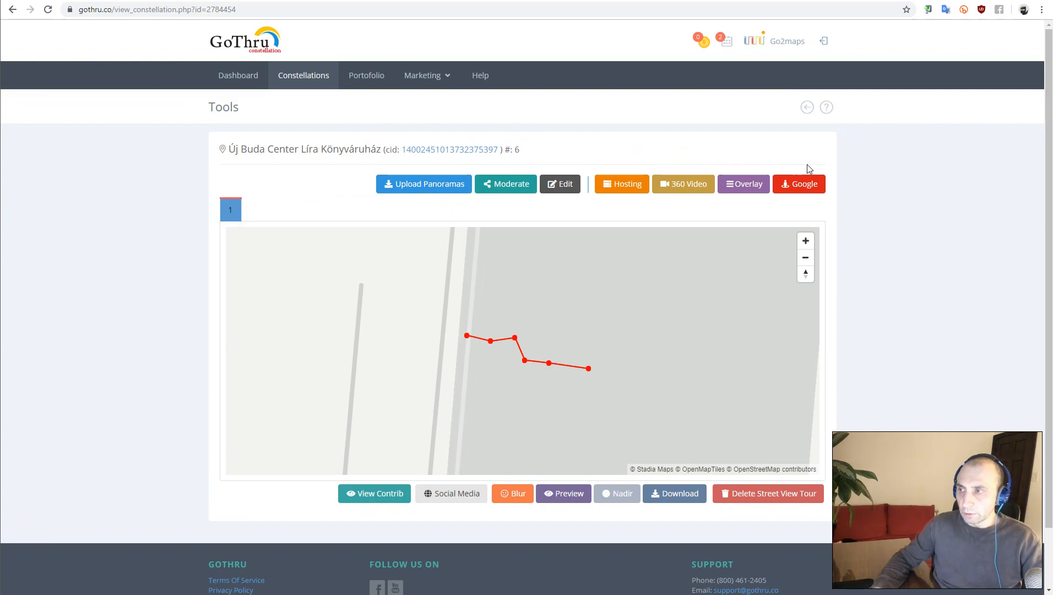
pyautogui.moveTo(768, 493)
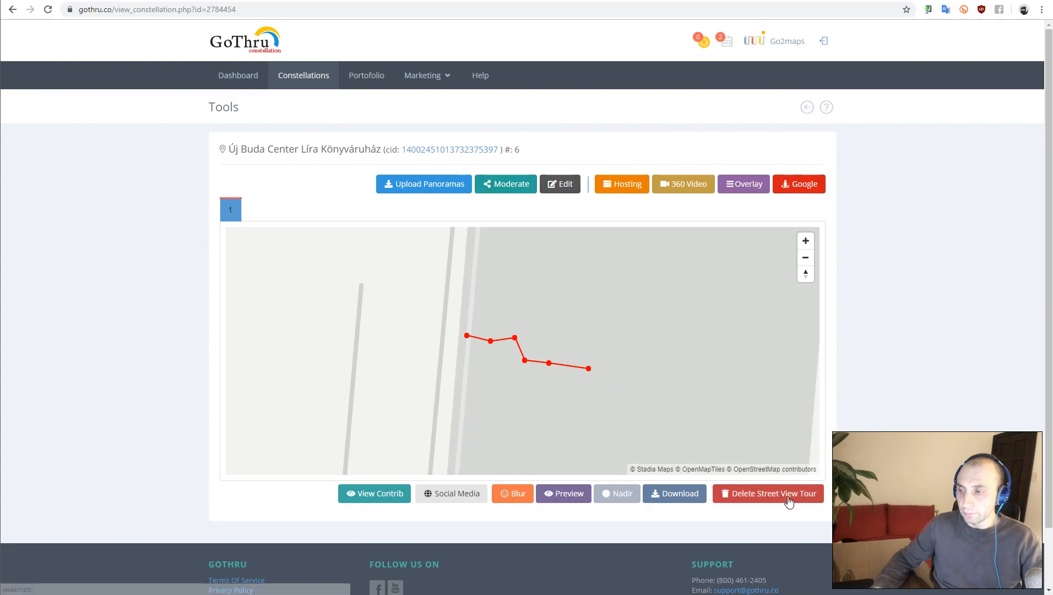
pyautogui.click(768, 493)
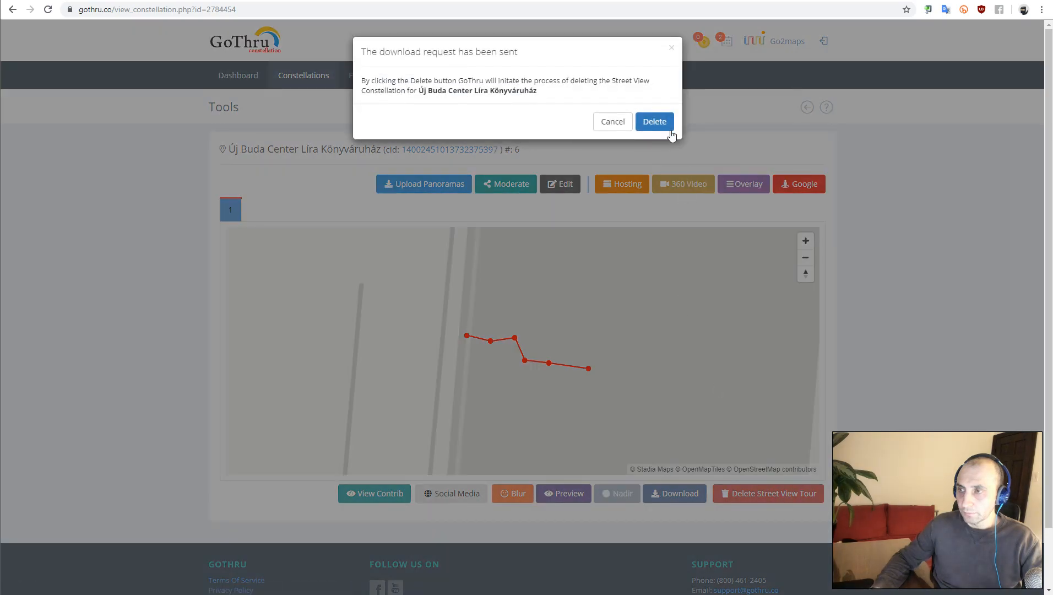
pyautogui.click(653, 121)
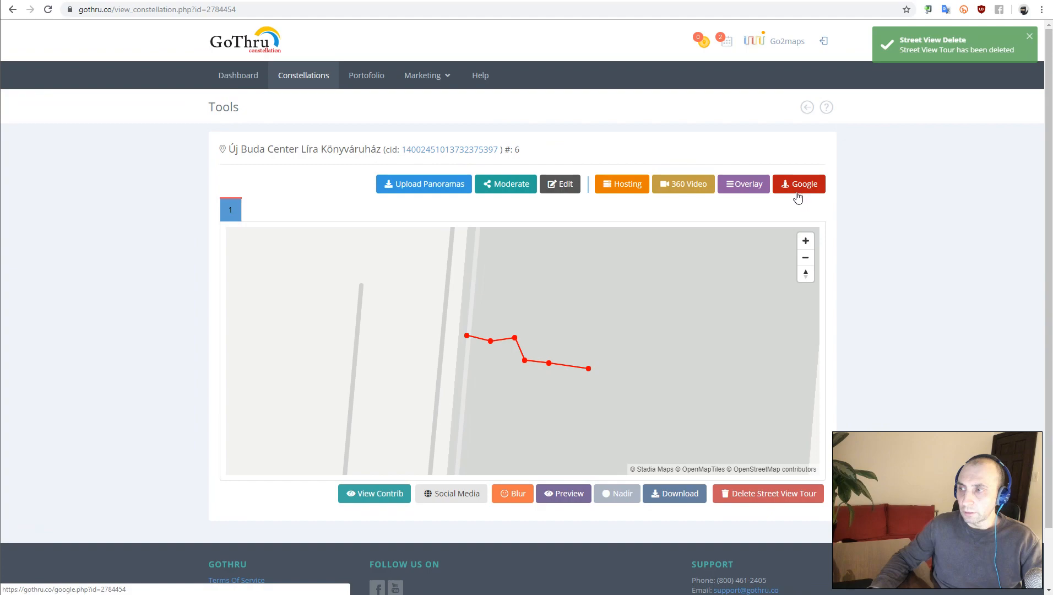
# - Choose the go2mapshungary Google account and start publishing the tour to Street View
pyautogui.click(799, 183)
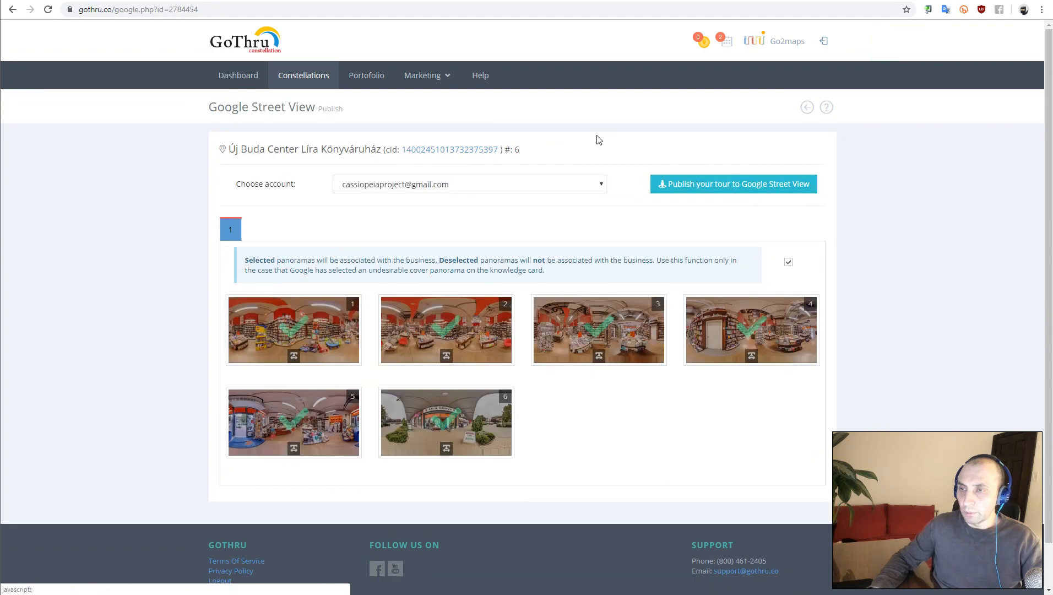
pyautogui.click(468, 184)
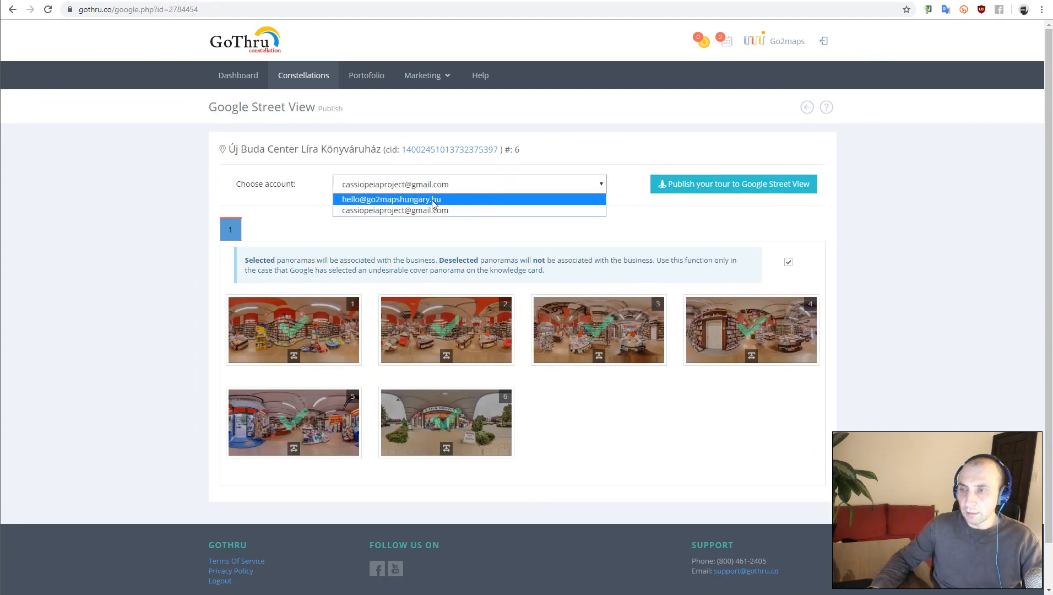
pyautogui.click(392, 199)
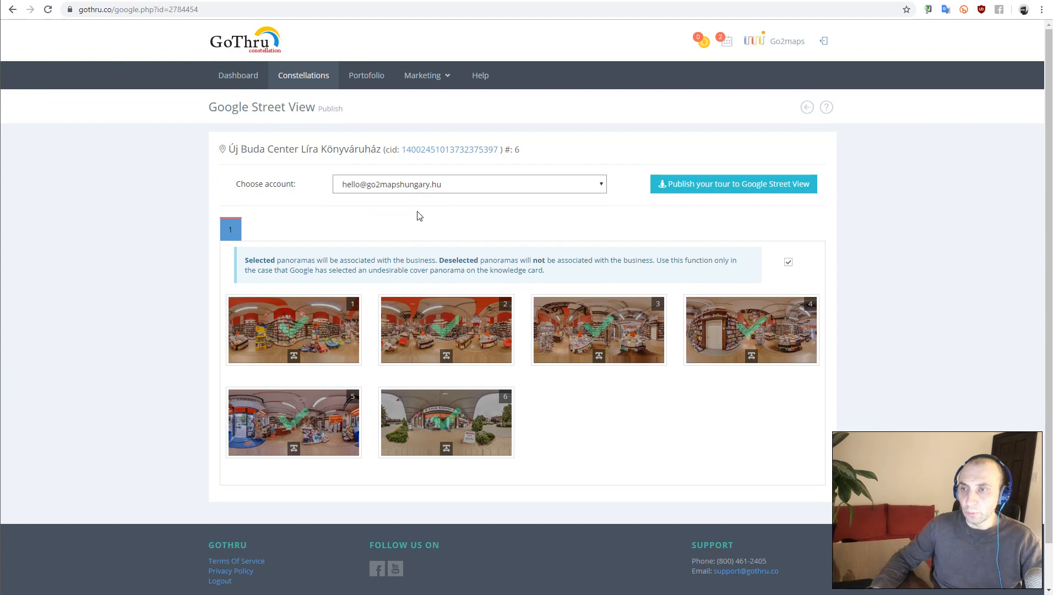
pyautogui.moveTo(652, 187)
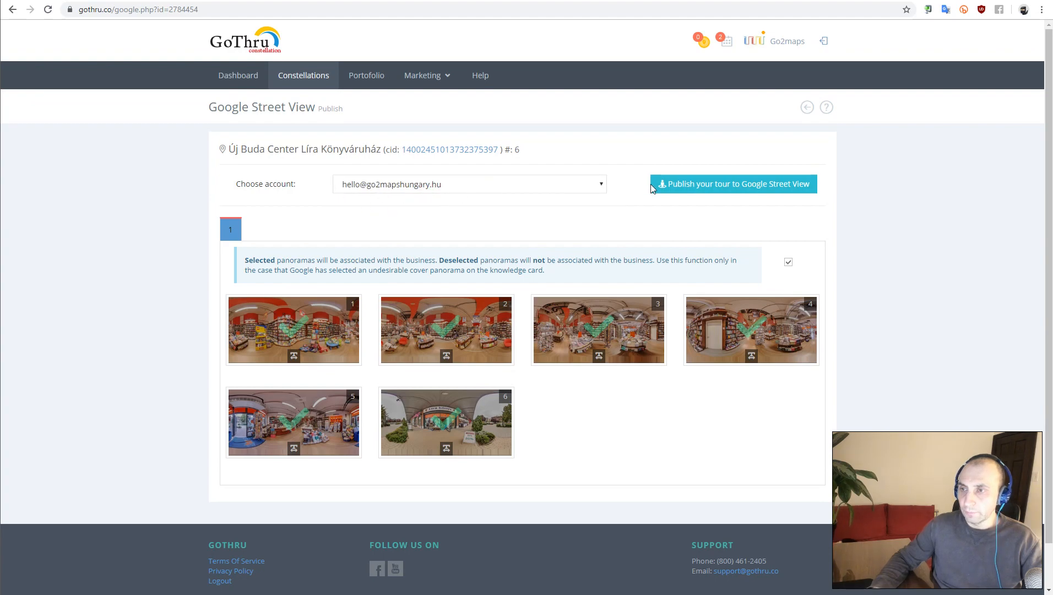
pyautogui.click(732, 184)
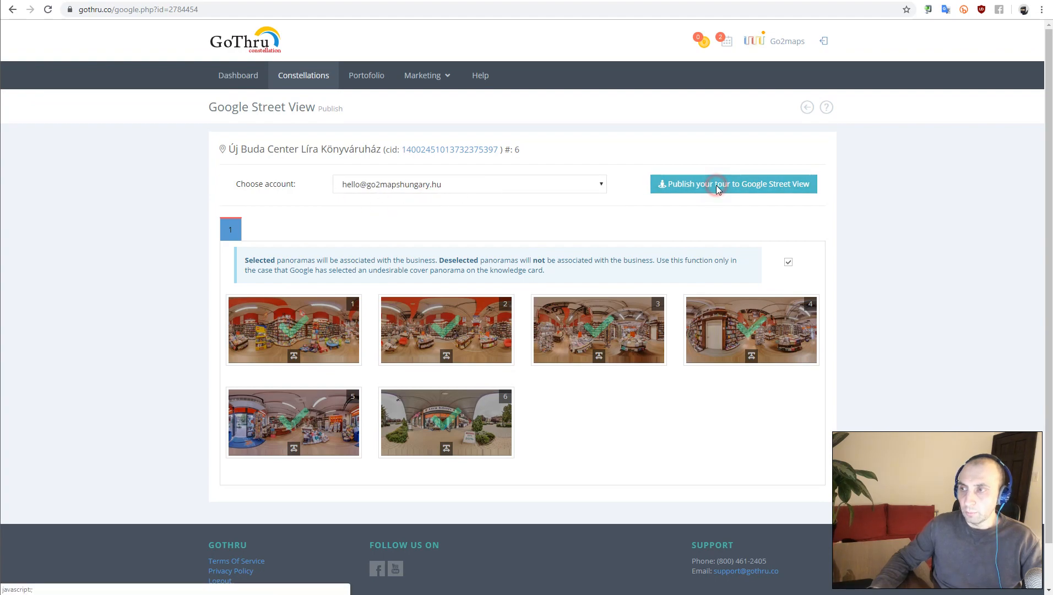
pyautogui.click(734, 184)
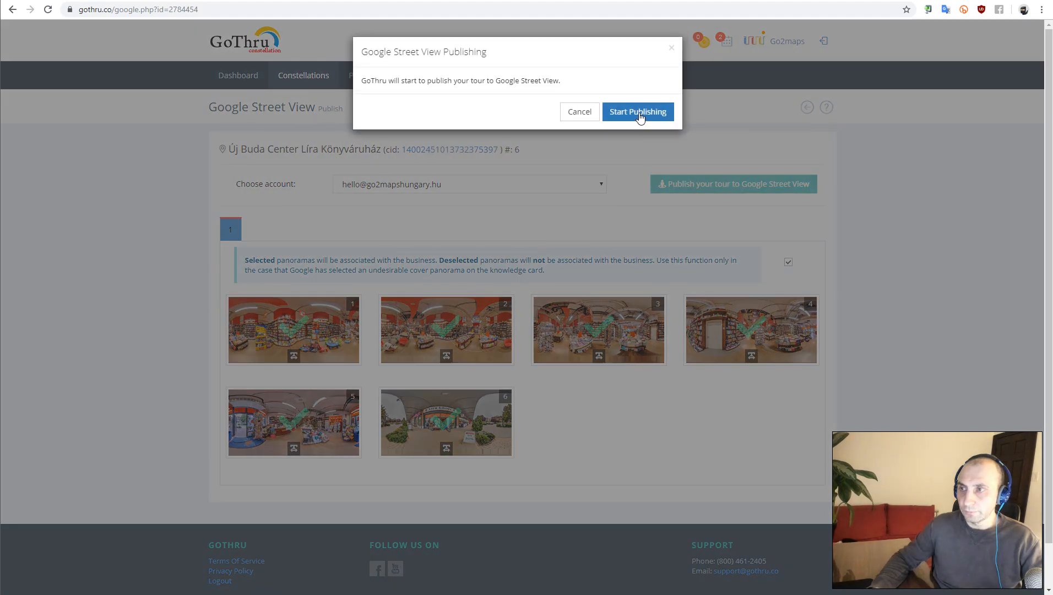
pyautogui.click(637, 112)
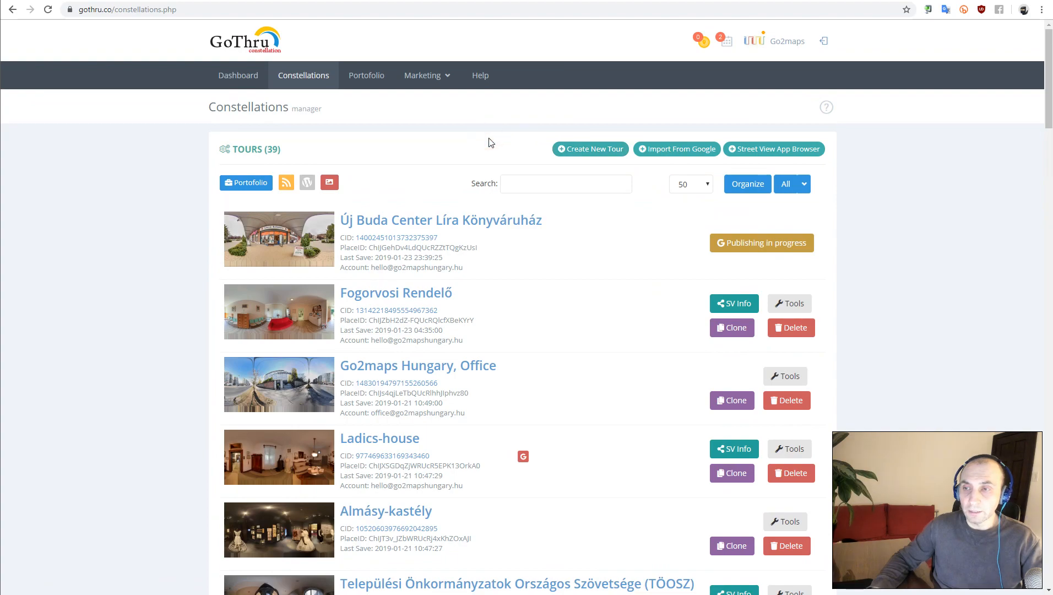
pyautogui.moveTo(395, 293)
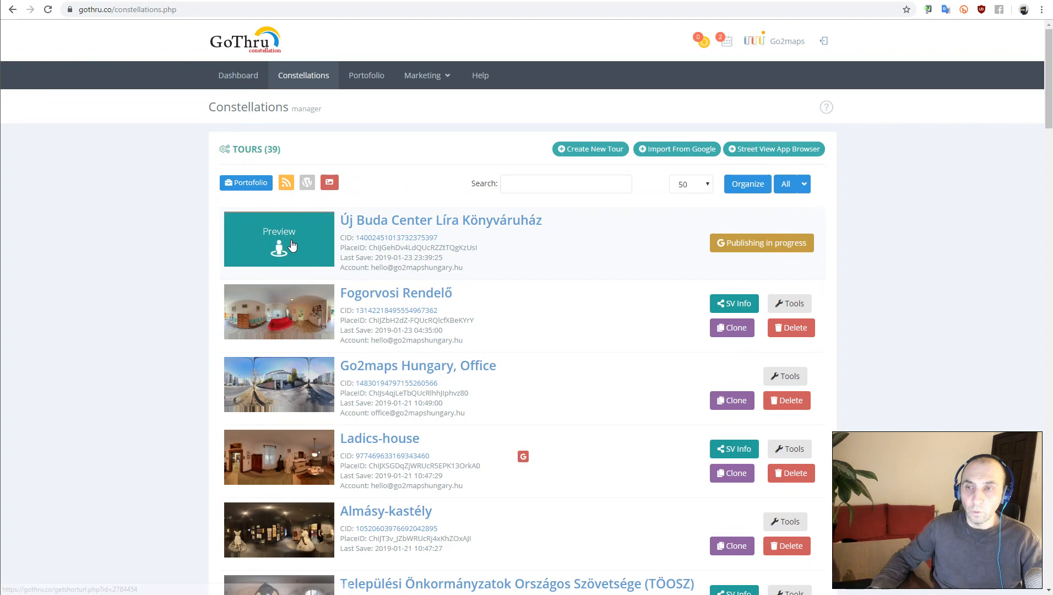
pyautogui.moveTo(576, 232)
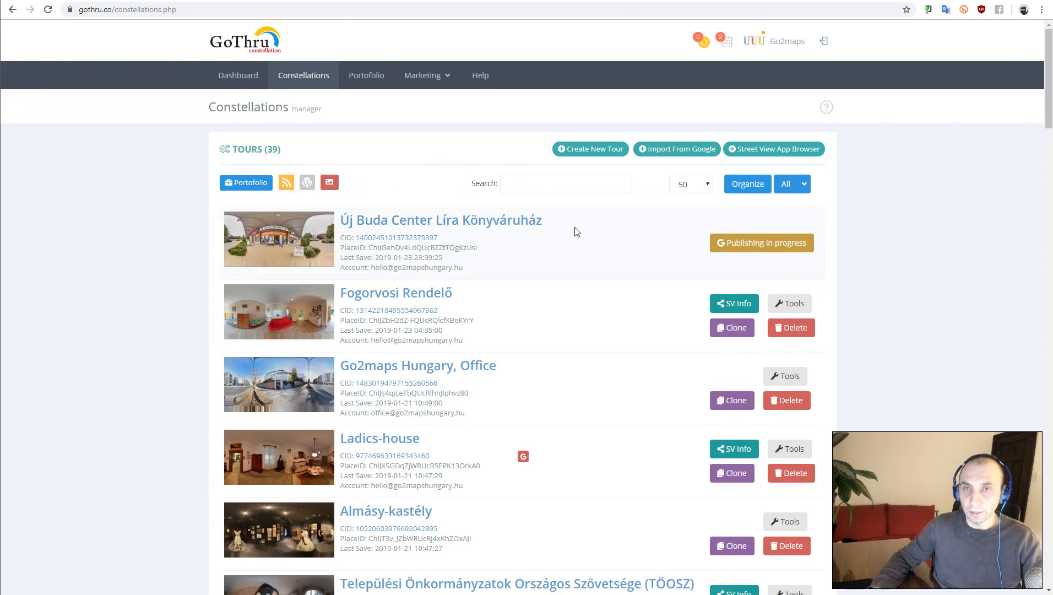
pyautogui.moveTo(492, 159)
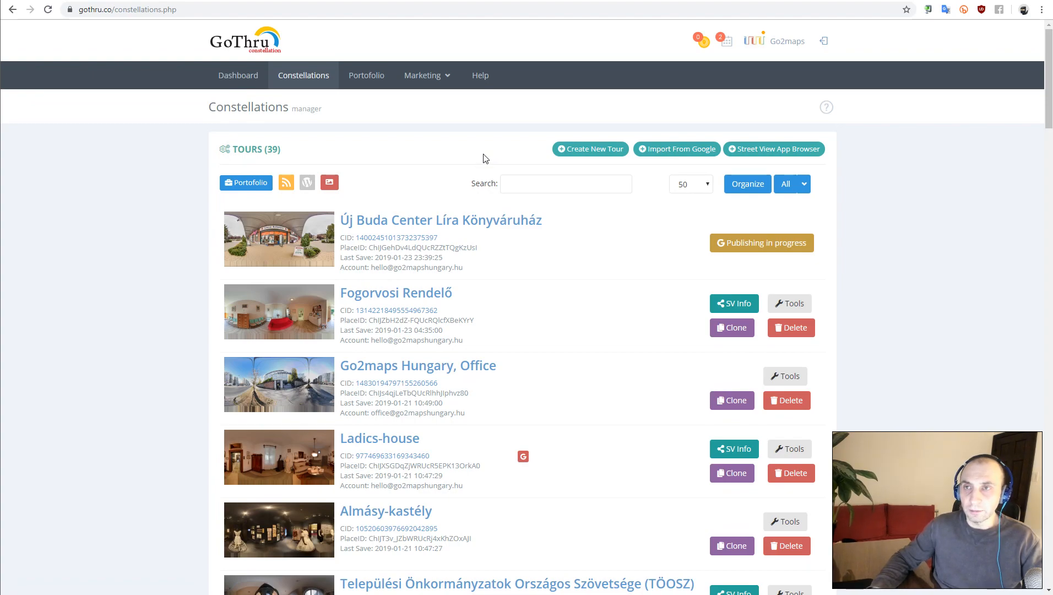
pyautogui.moveTo(452, 126)
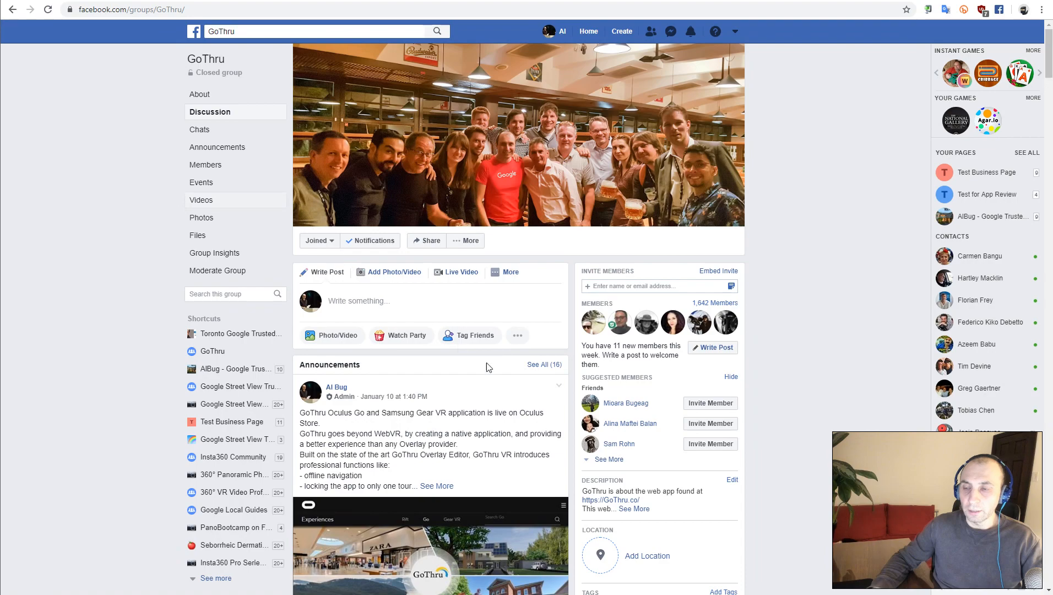
pyautogui.moveTo(443, 378)
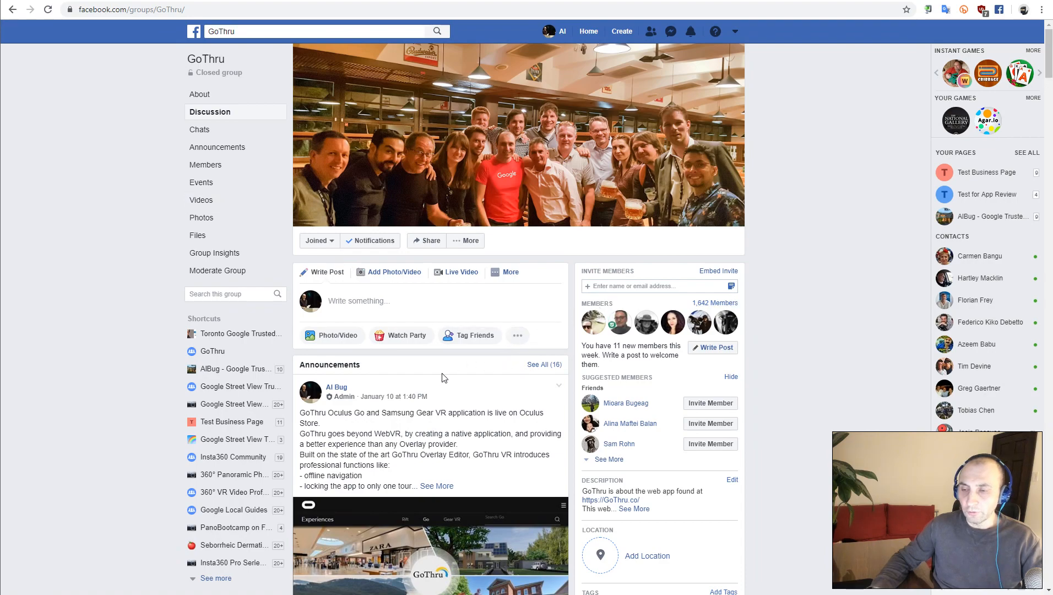
# - Scroll the GoThru Facebook group down to the Oculus Go and Gear VR announcement
pyautogui.scroll(-3)
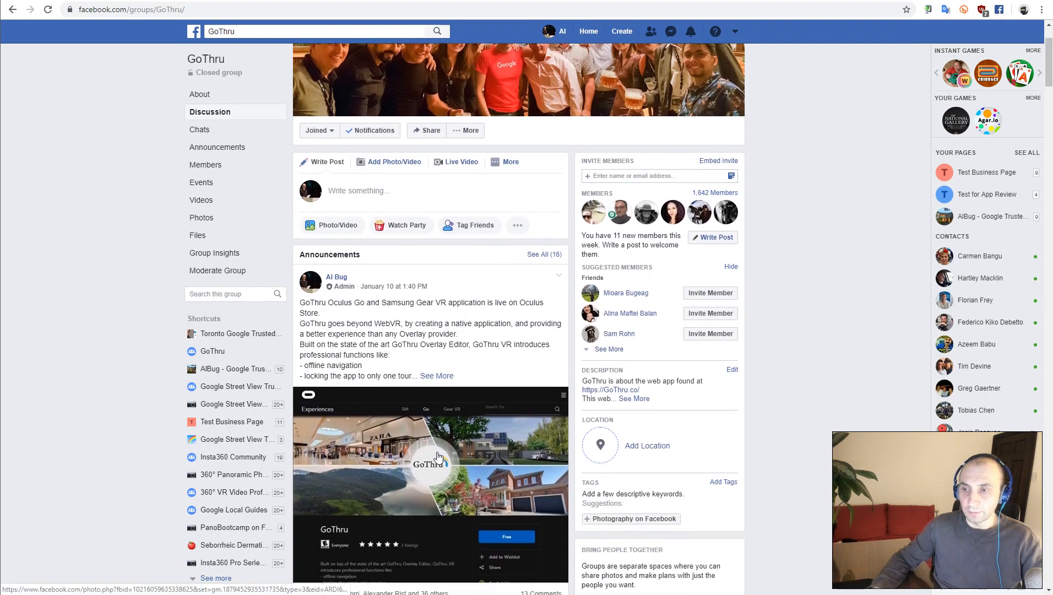
pyautogui.scroll(-3)
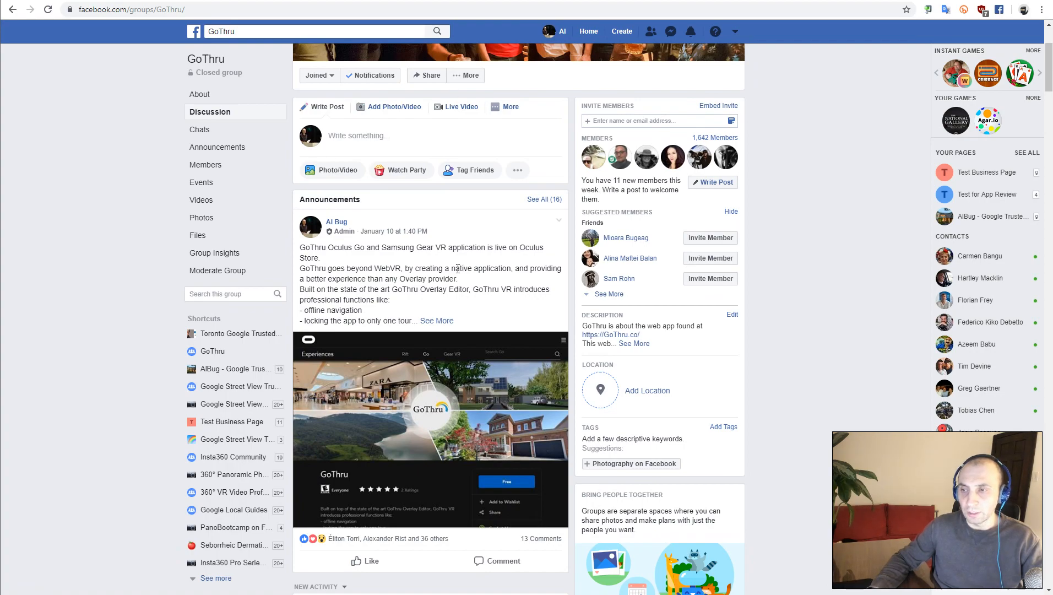
pyautogui.scroll(-3)
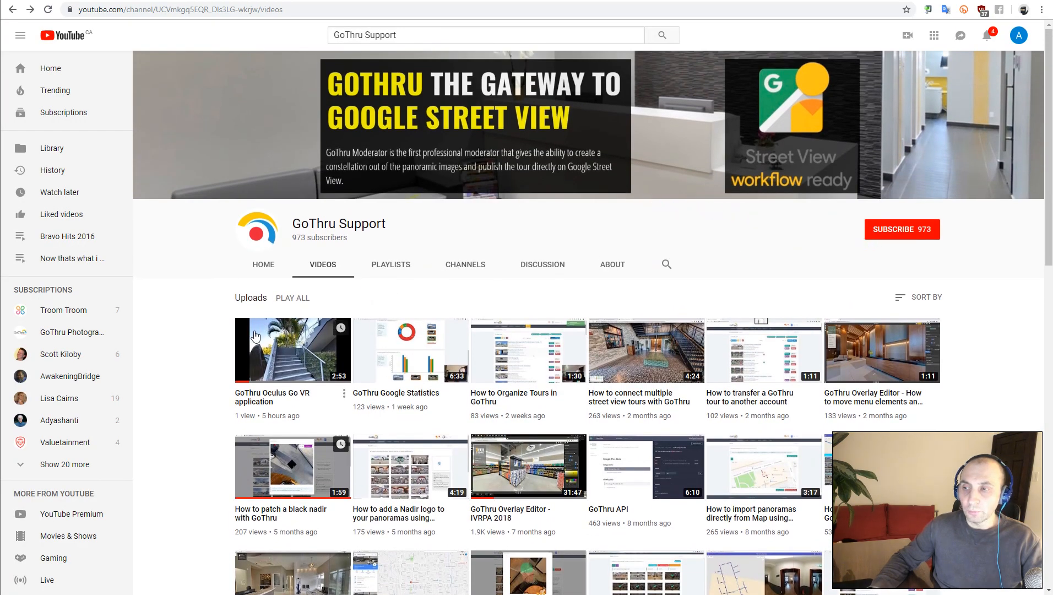
# - Scroll the GoThru Support uploads to the 'GoThru Oculus Go VR application' video
pyautogui.scroll(-3)
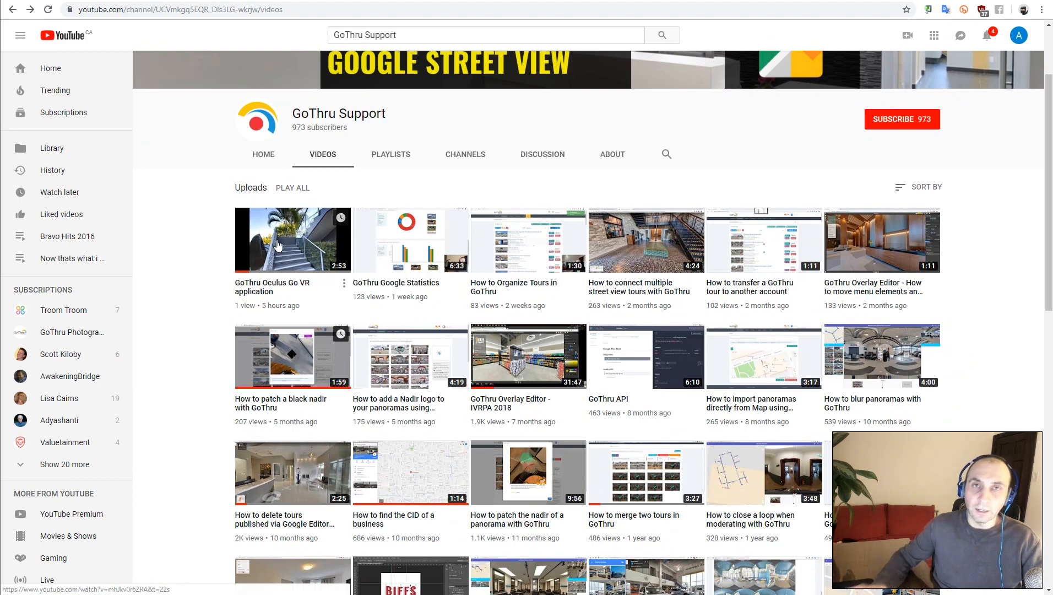
pyautogui.moveTo(301, 260)
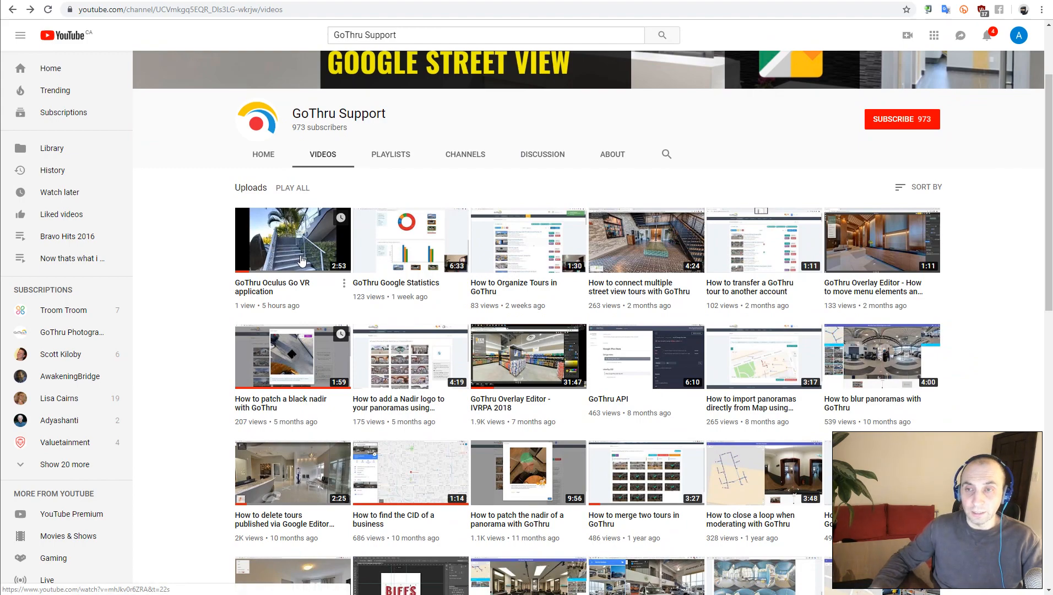